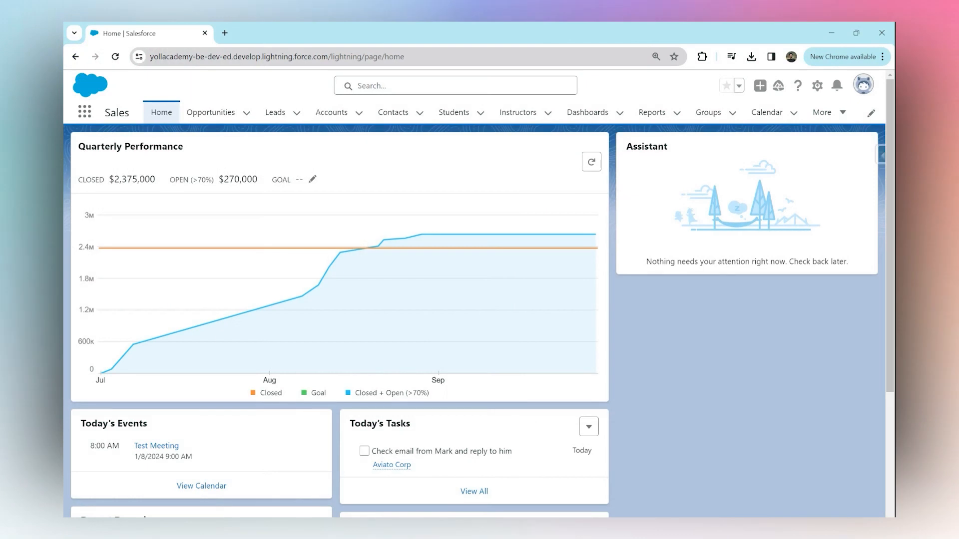
{"action": "mouse_move", "coordinate": [617, 221]}
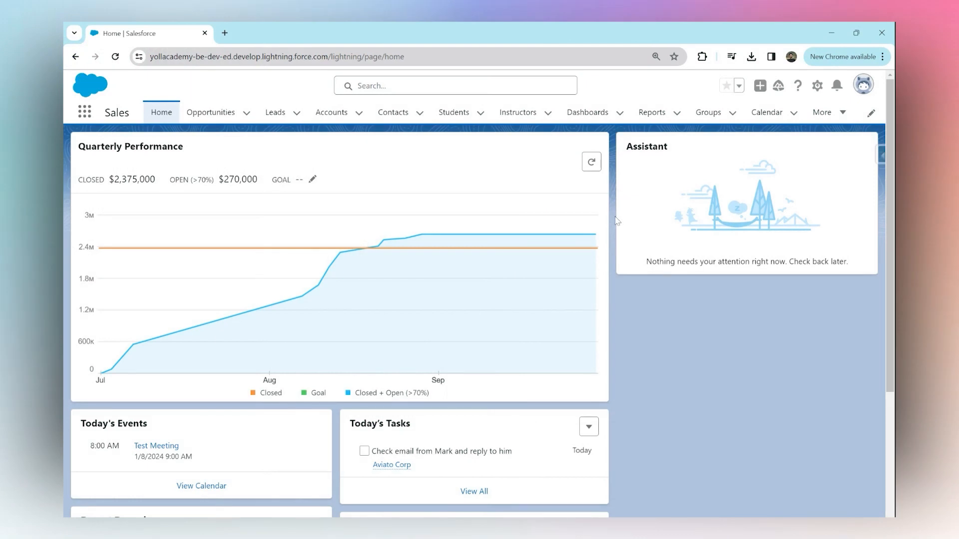
Go to the Reports tab to list recently viewed reports.
{"action": "left_click", "coordinate": [652, 112]}
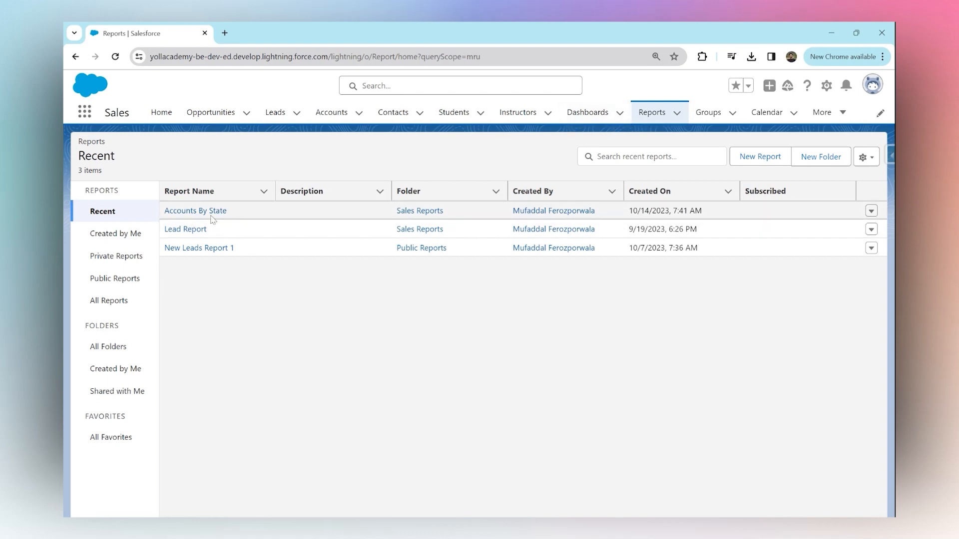
{"action": "mouse_move", "coordinate": [196, 215]}
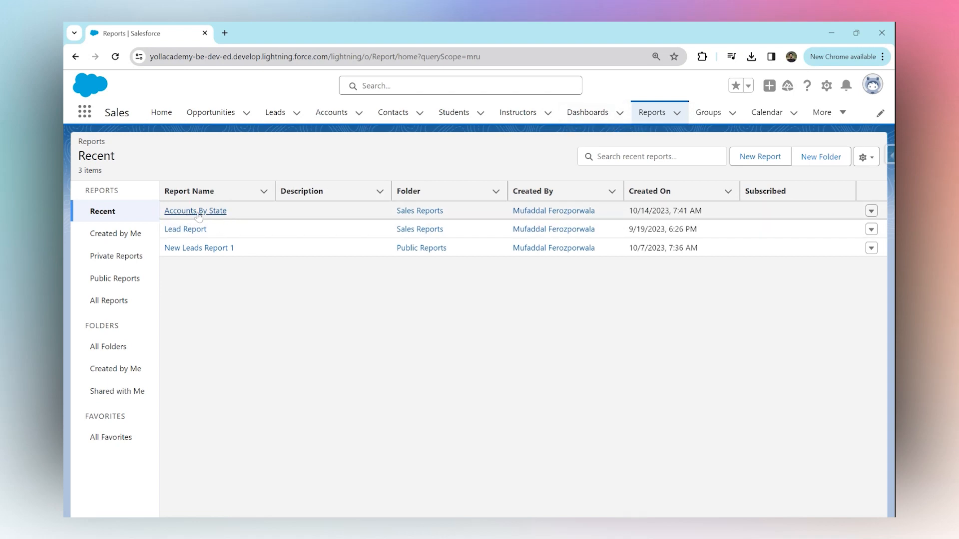
Open Accounts By State and scroll through its state revenue subtotals.
{"action": "left_click", "coordinate": [196, 211]}
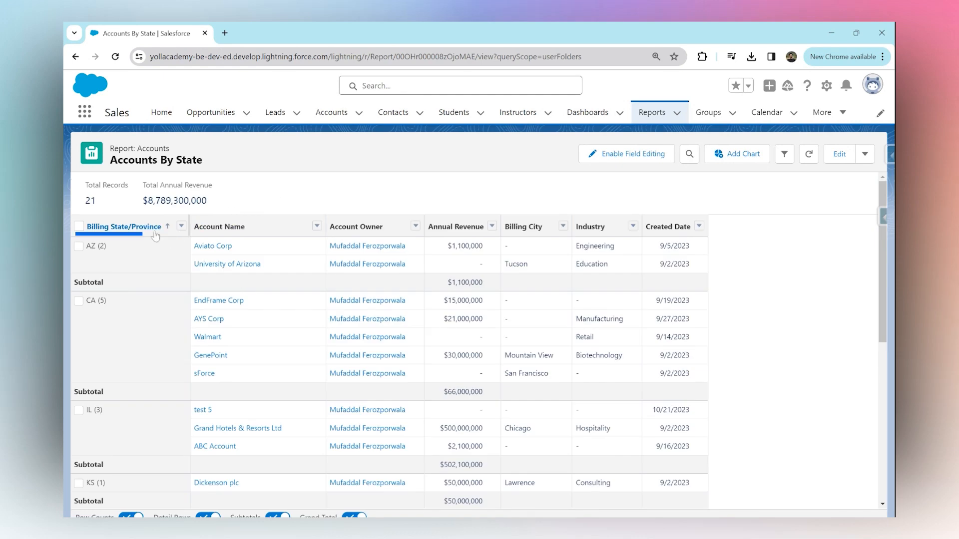
{"action": "mouse_move", "coordinate": [125, 254]}
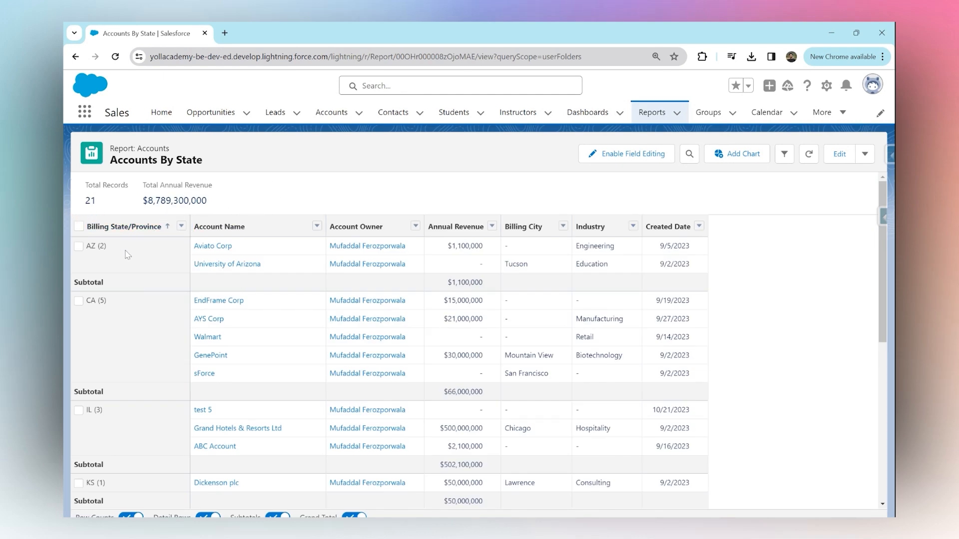
{"action": "mouse_move", "coordinate": [173, 255]}
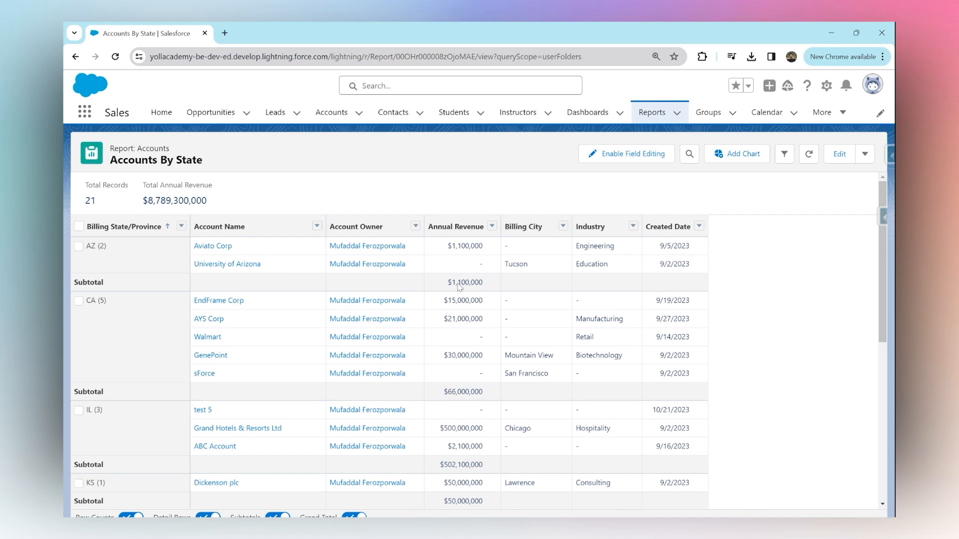
{"action": "mouse_move", "coordinate": [93, 341]}
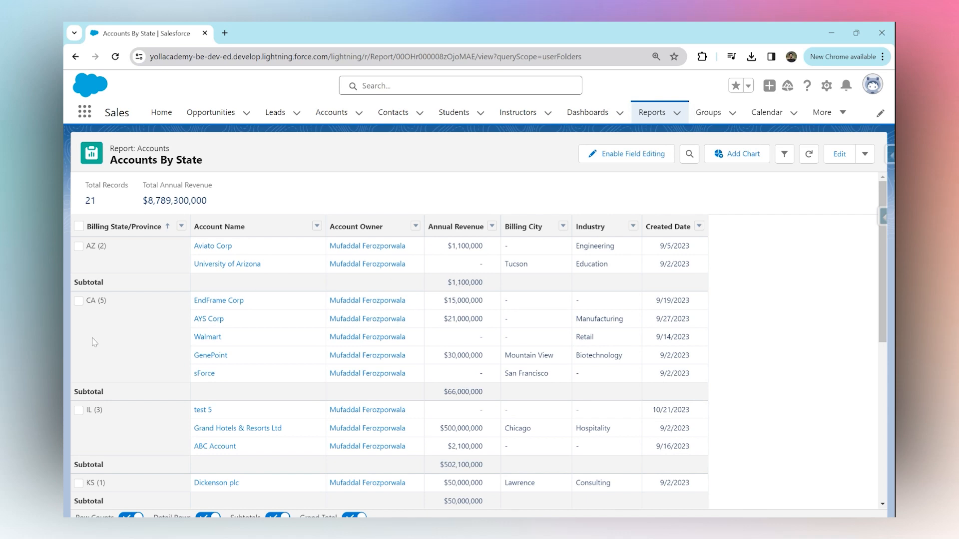
{"action": "mouse_move", "coordinate": [269, 351]}
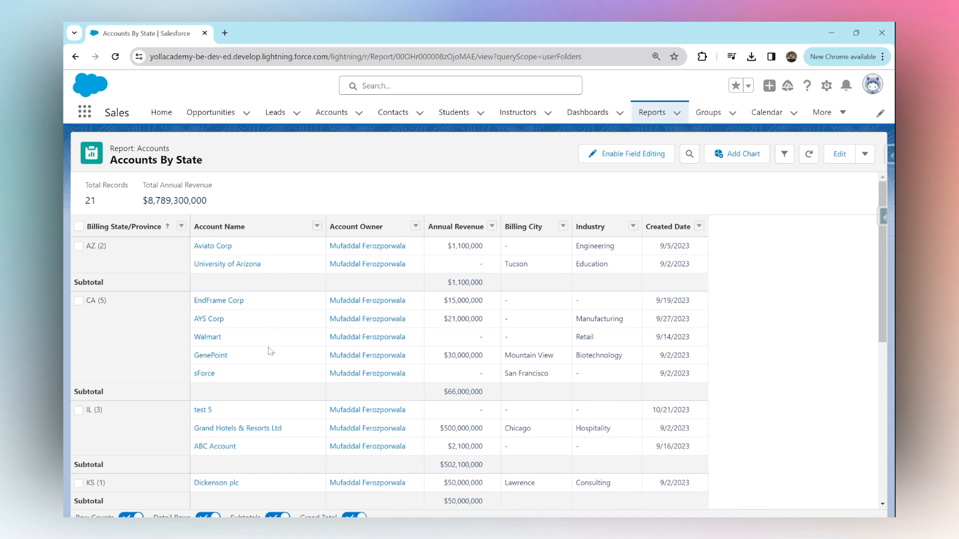
{"action": "mouse_move", "coordinate": [457, 398]}
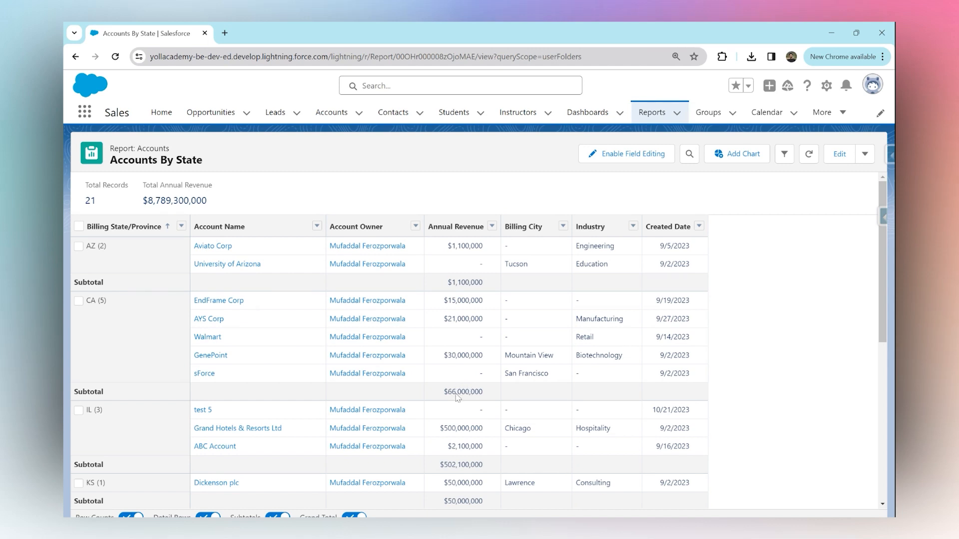
{"action": "mouse_move", "coordinate": [458, 398]}
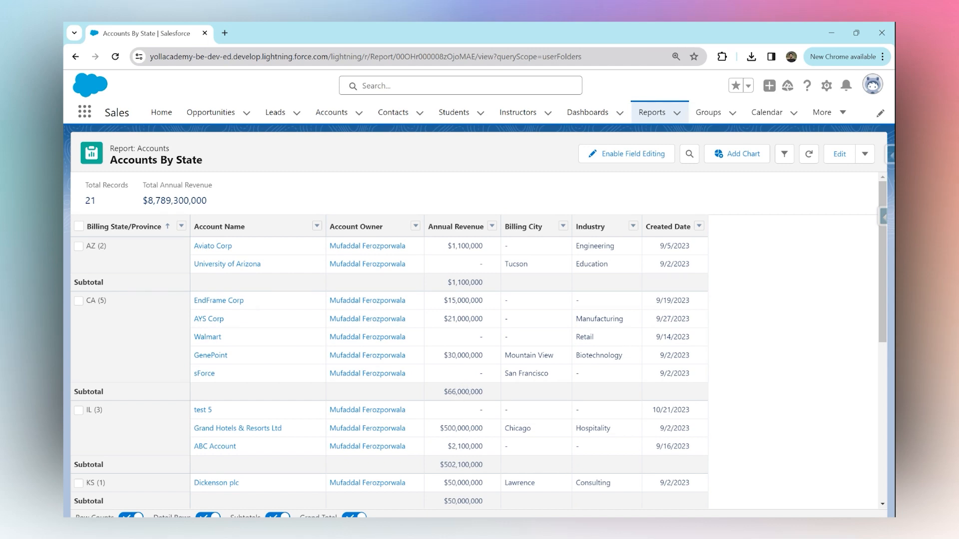
{"action": "mouse_move", "coordinate": [312, 437]}
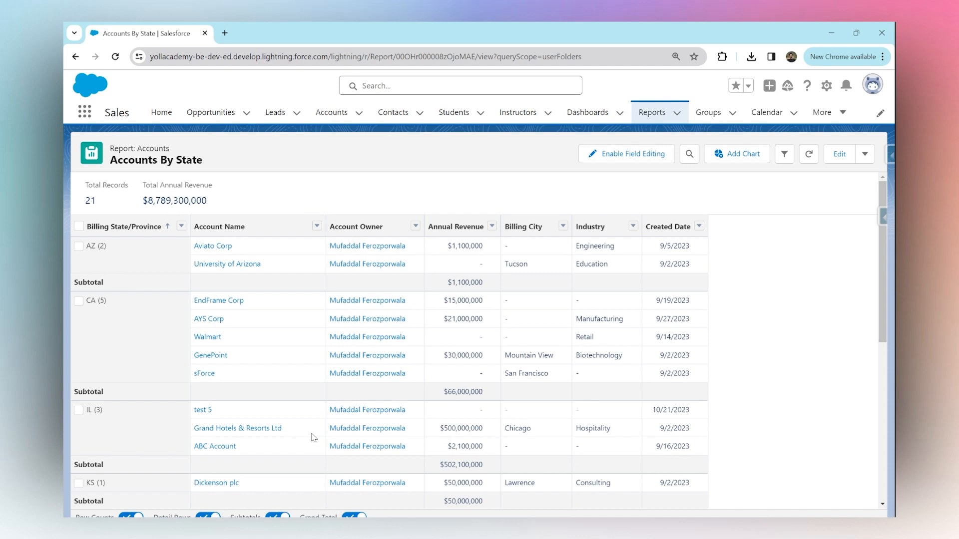
{"action": "mouse_move", "coordinate": [461, 468]}
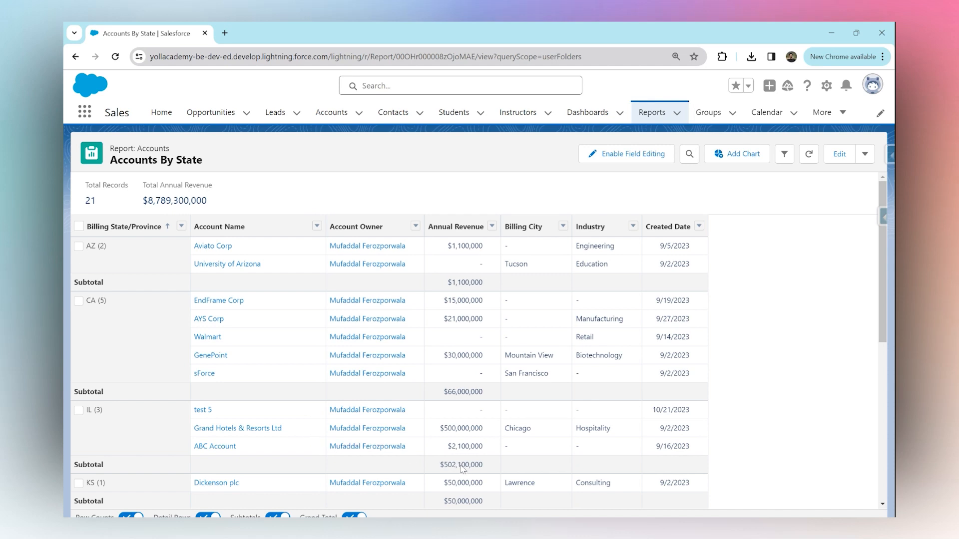
{"action": "scroll", "scroll_direction": "down", "scroll_amount": 3}
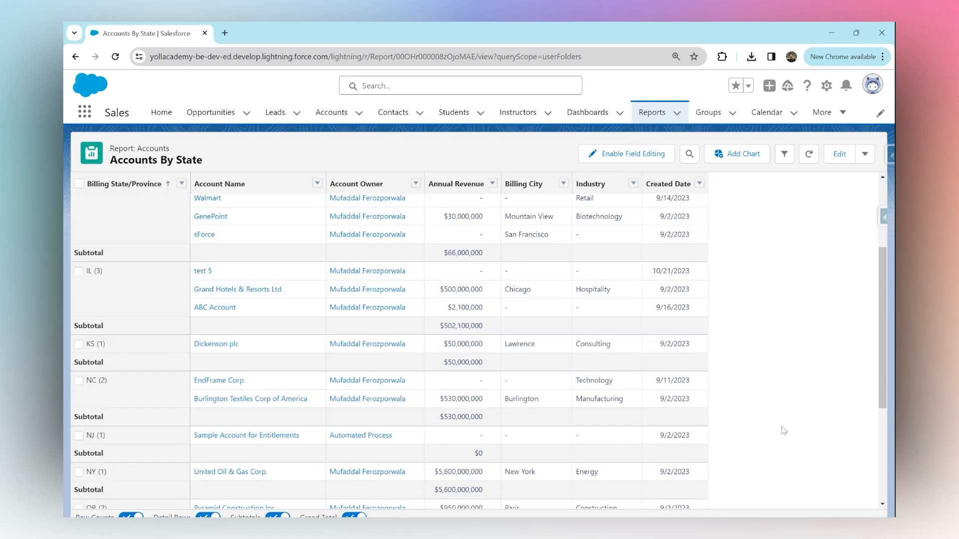
{"action": "scroll", "scroll_direction": "up", "scroll_amount": 3}
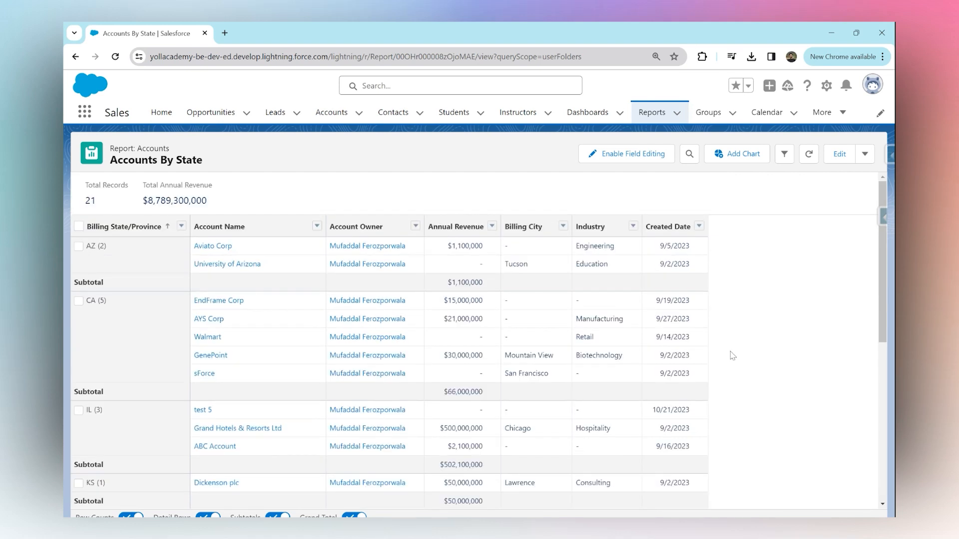
{"action": "mouse_move", "coordinate": [724, 327]}
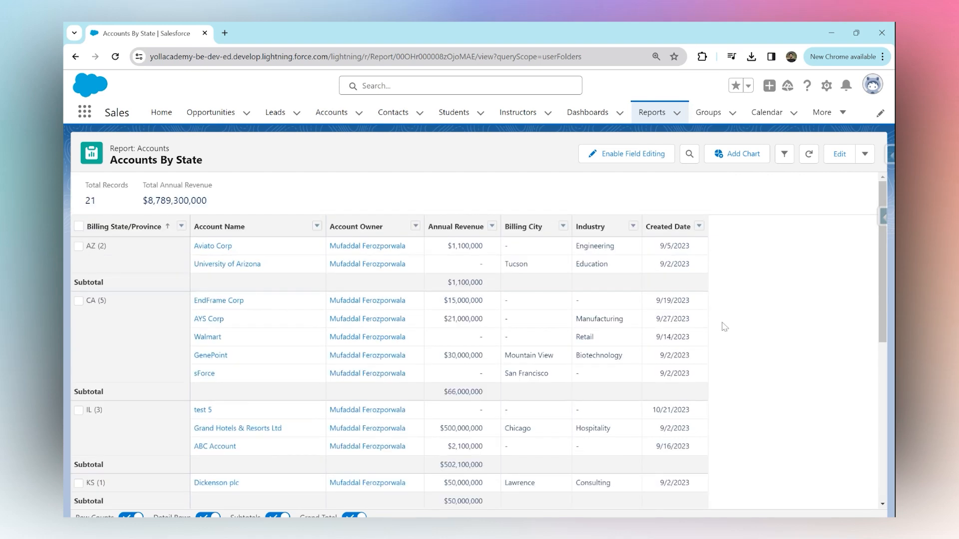
{"action": "mouse_move", "coordinate": [493, 288]}
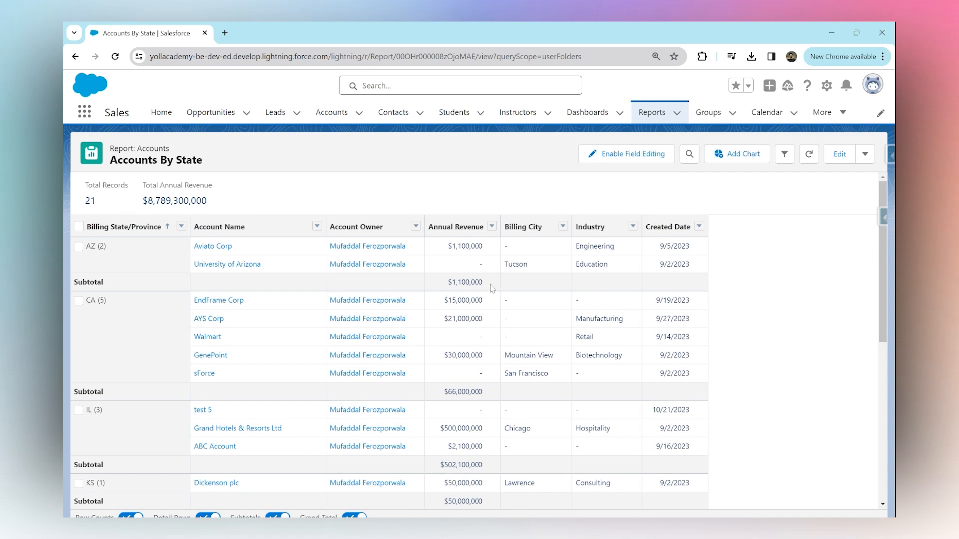
{"action": "mouse_move", "coordinate": [491, 288]}
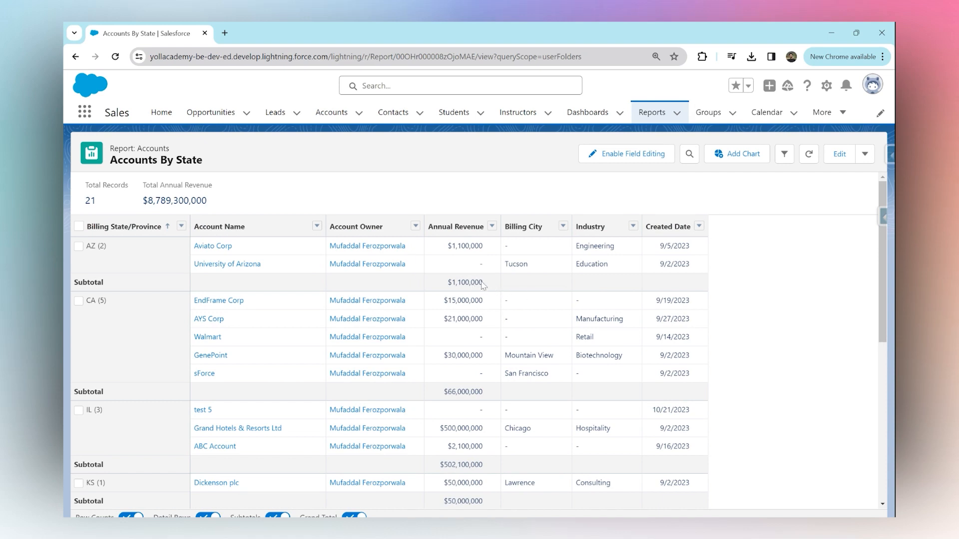
{"action": "mouse_move", "coordinate": [495, 289]}
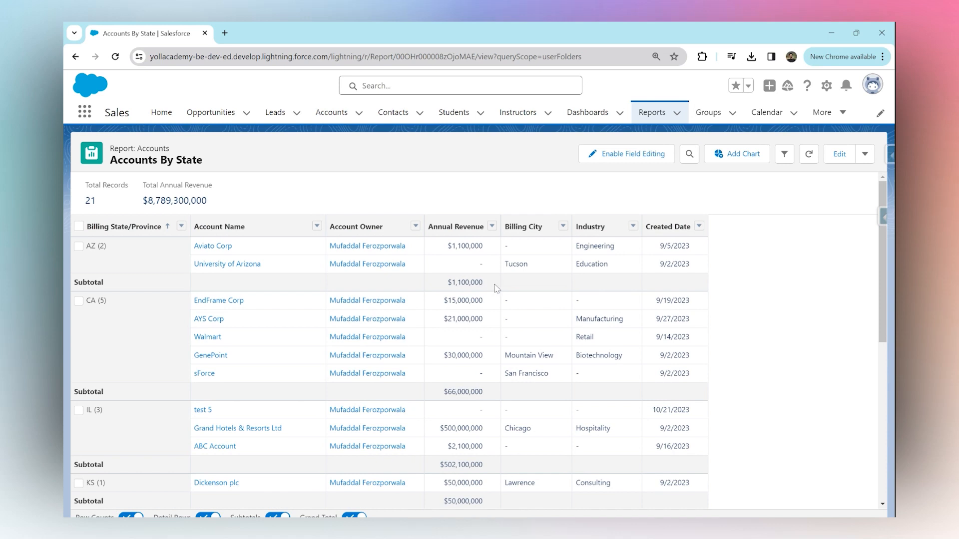
{"action": "mouse_move", "coordinate": [486, 287]}
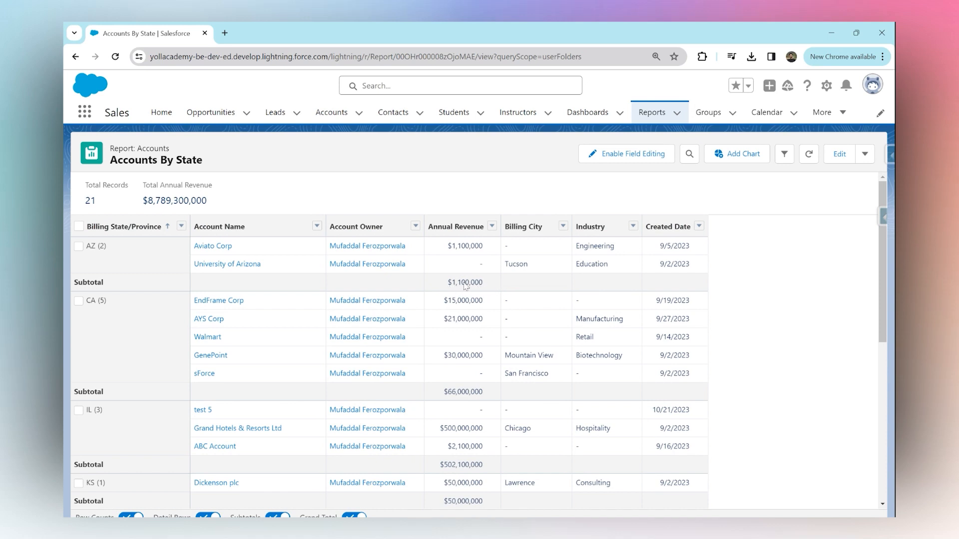
{"action": "mouse_move", "coordinate": [719, 279]}
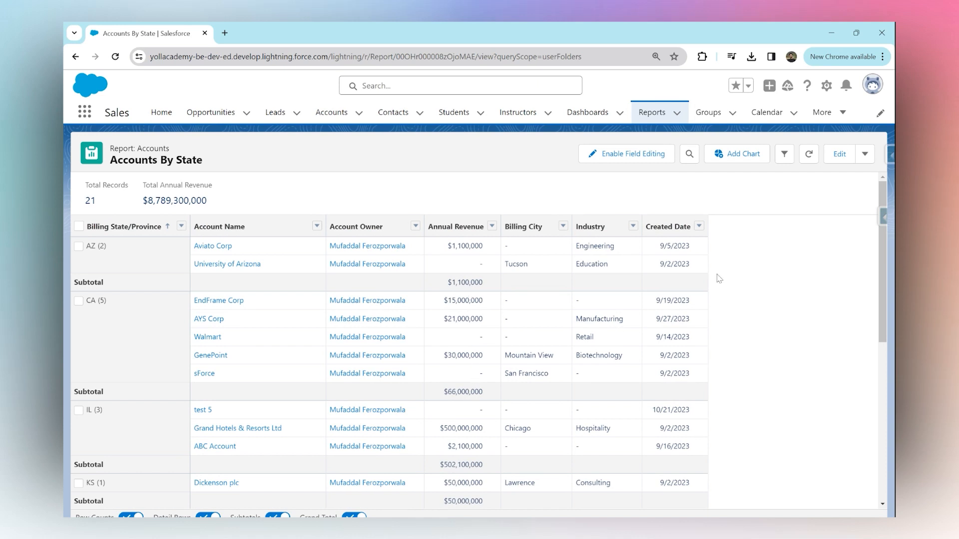
Edit Accounts By State in the report builder and expand the fields panel.
{"action": "left_click", "coordinate": [839, 154]}
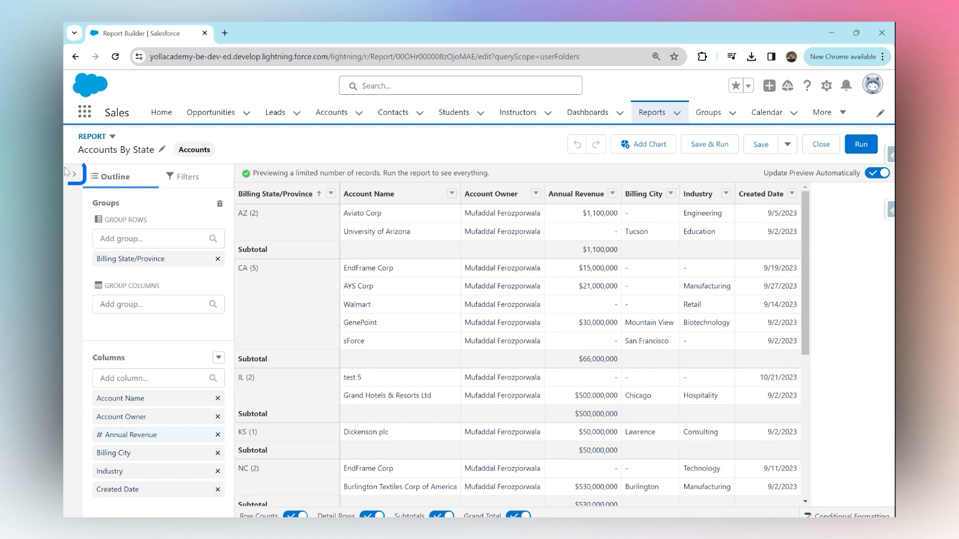
{"action": "mouse_move", "coordinate": [72, 174]}
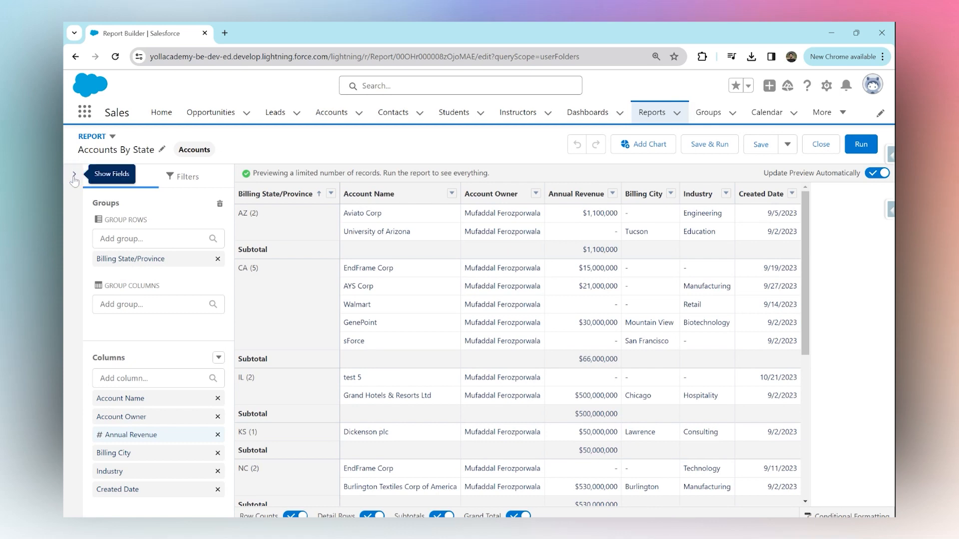
{"action": "left_click", "coordinate": [72, 179]}
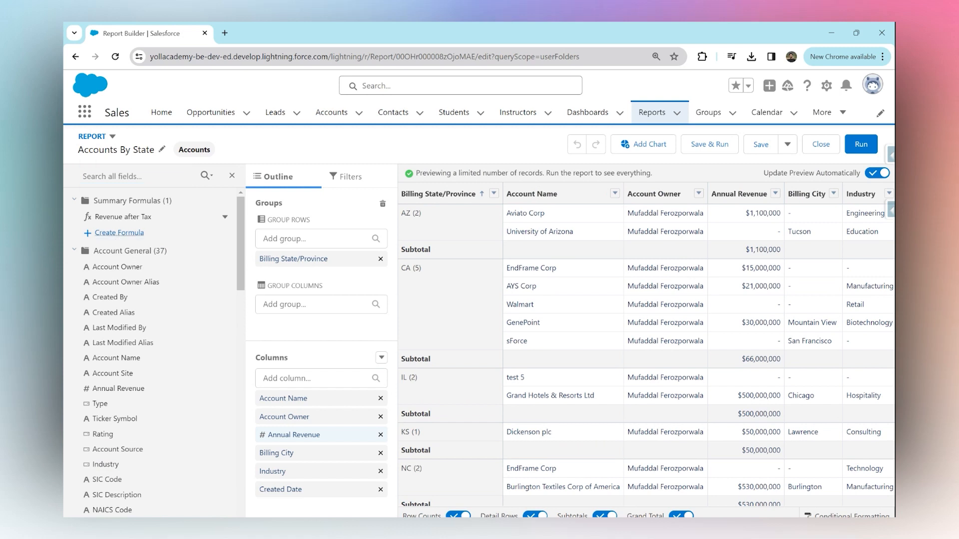
Create summary formula 'Annual Revenue with Tax' with Currency output and 0 decimal places.
{"action": "left_click", "coordinate": [117, 234]}
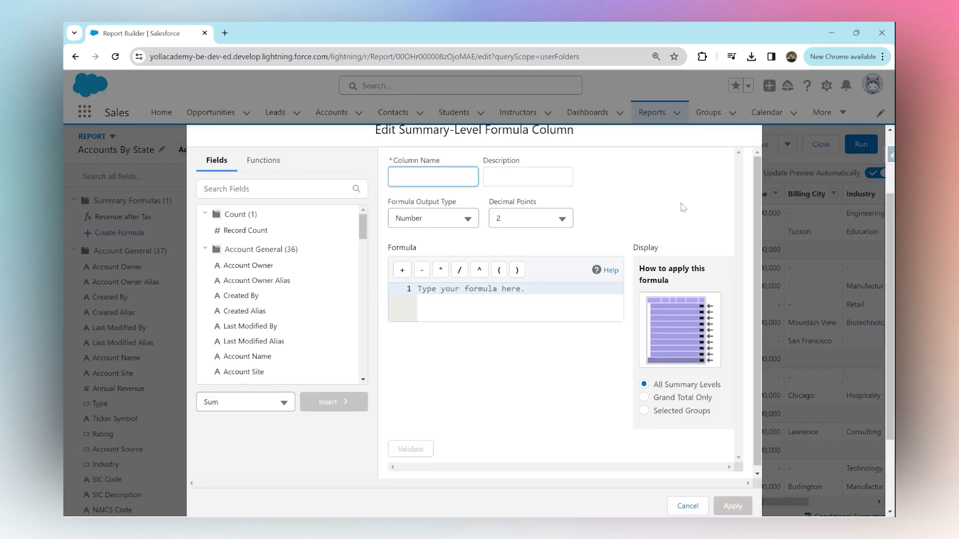
{"action": "type", "text": "Annual Revenue"}
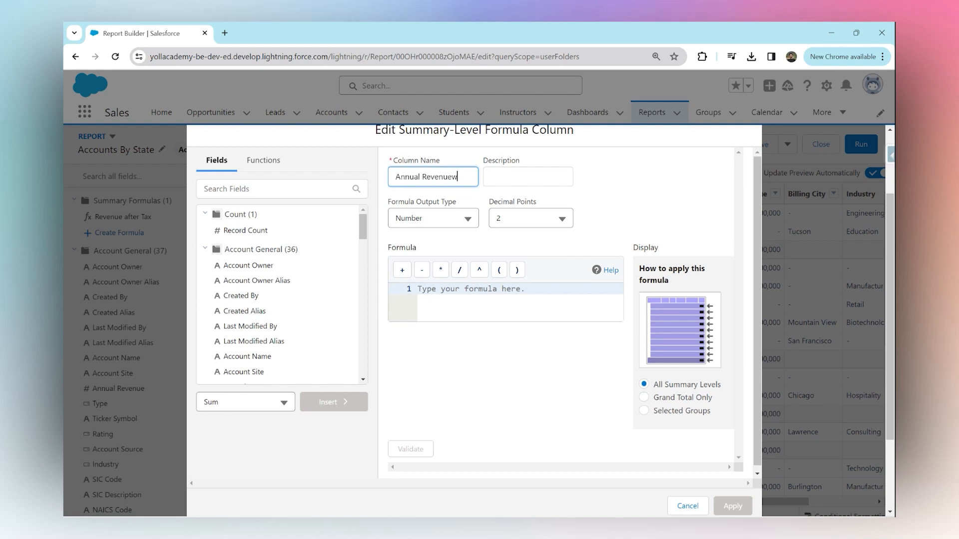
{"action": "type", "text": "with T"}
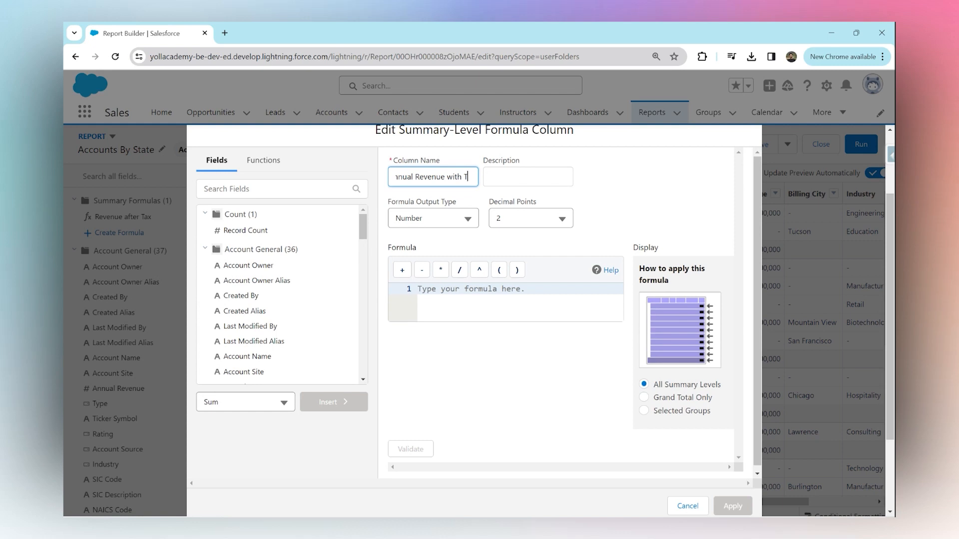
{"action": "type", "text": "x"}
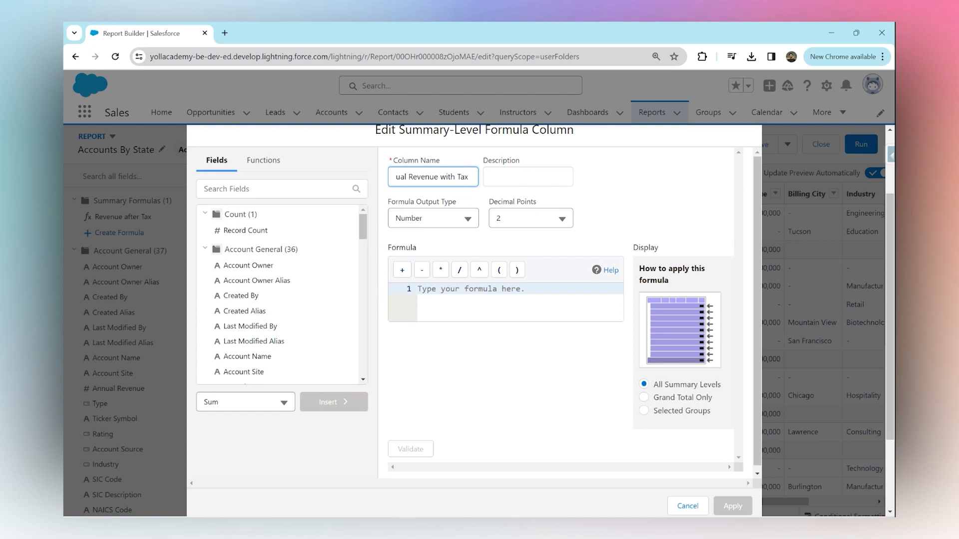
{"action": "left_click", "coordinate": [432, 218]}
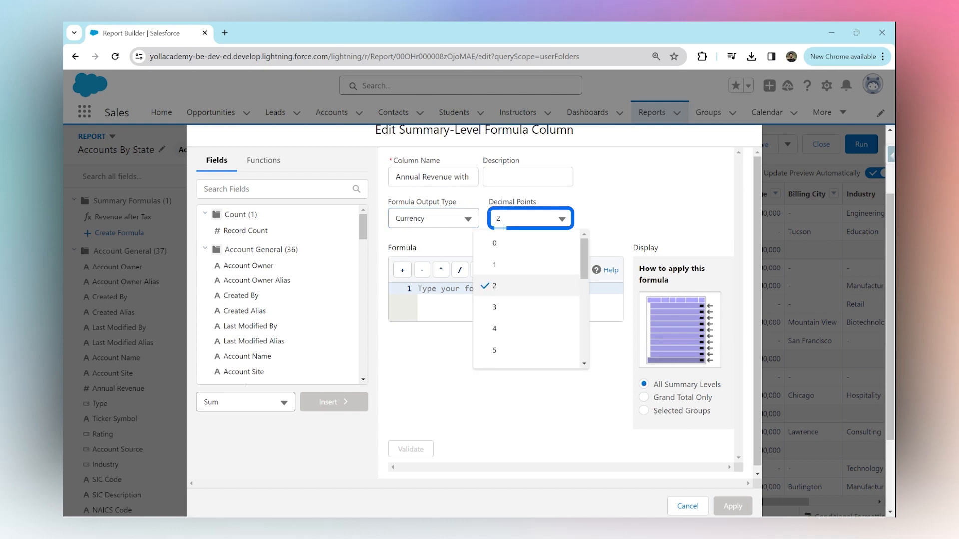
{"action": "left_click", "coordinate": [494, 242]}
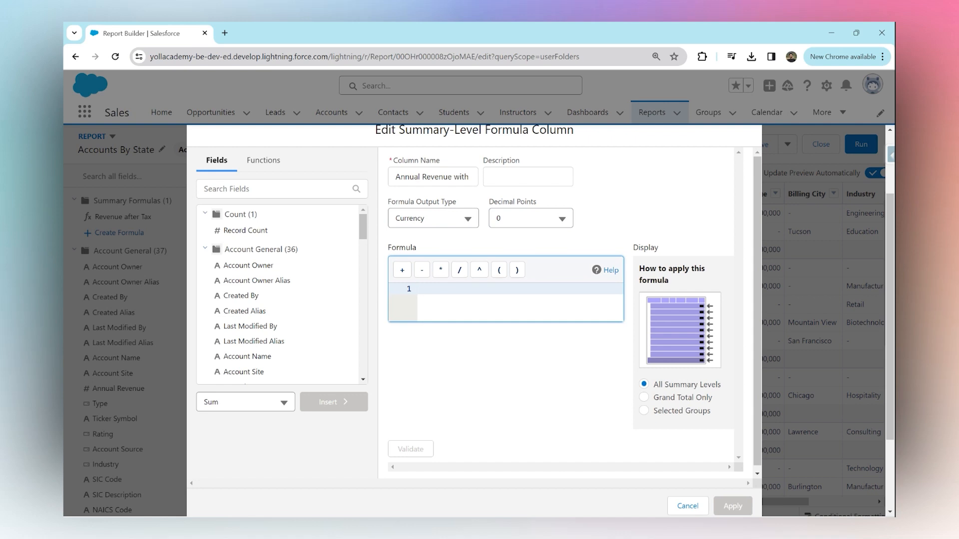
Enter the formula Annual Revenue Sum * 1.10 (SALES:SUM * 1.10).
{"action": "left_click", "coordinate": [418, 289]}
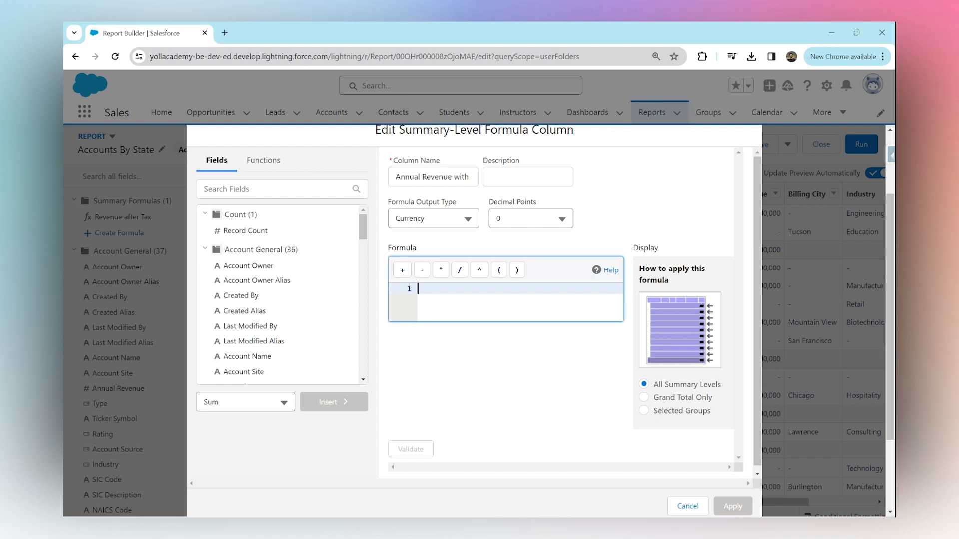
{"action": "type", "text": "annu"}
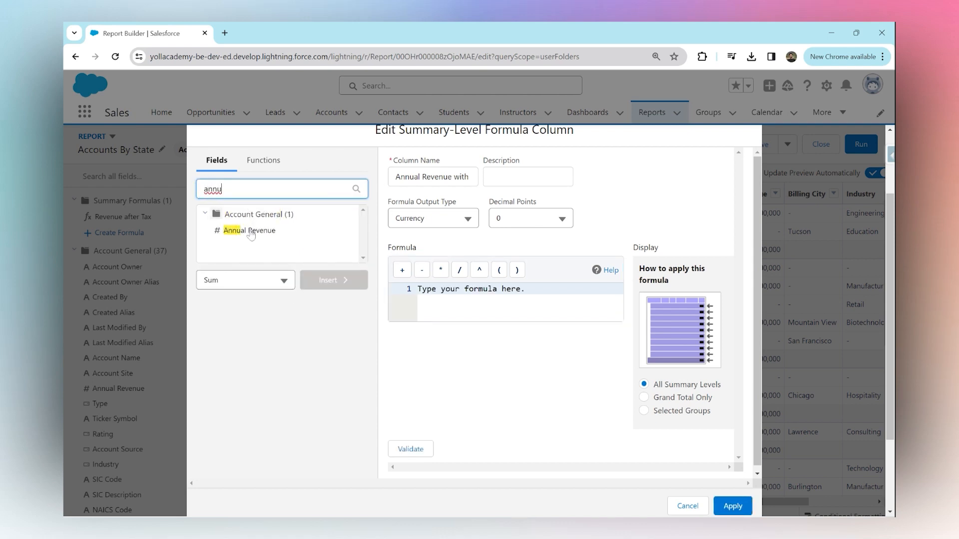
{"action": "left_click", "coordinate": [333, 280]}
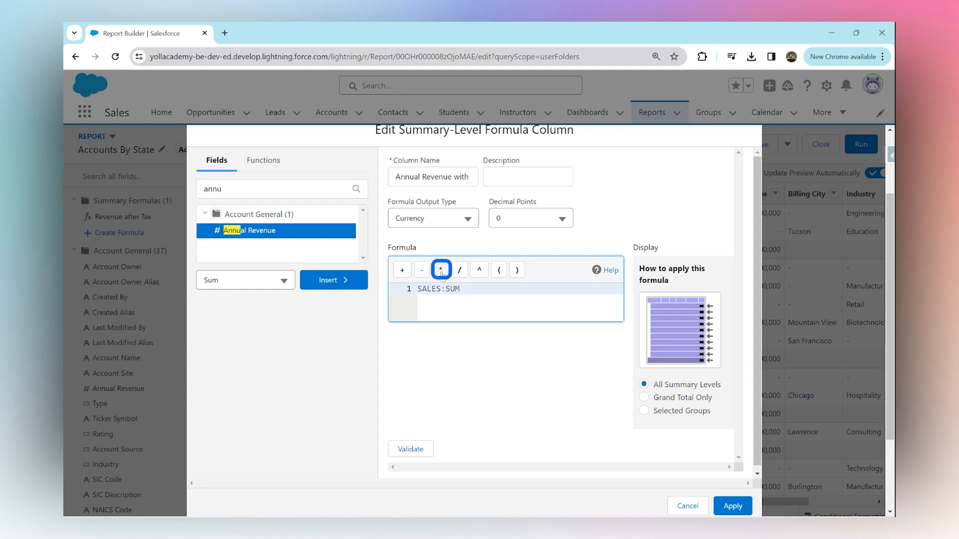
{"action": "left_click", "coordinate": [441, 270]}
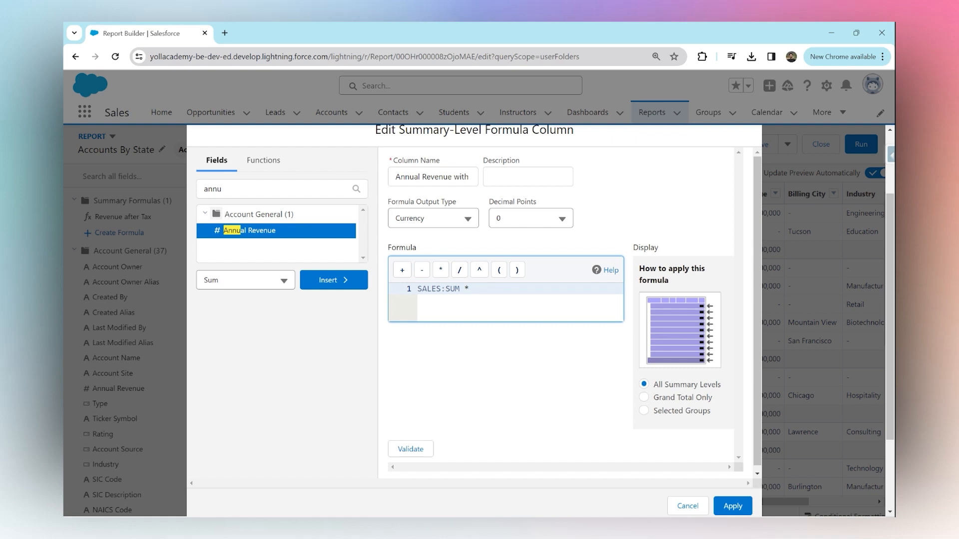
{"action": "type", "text": "1.10"}
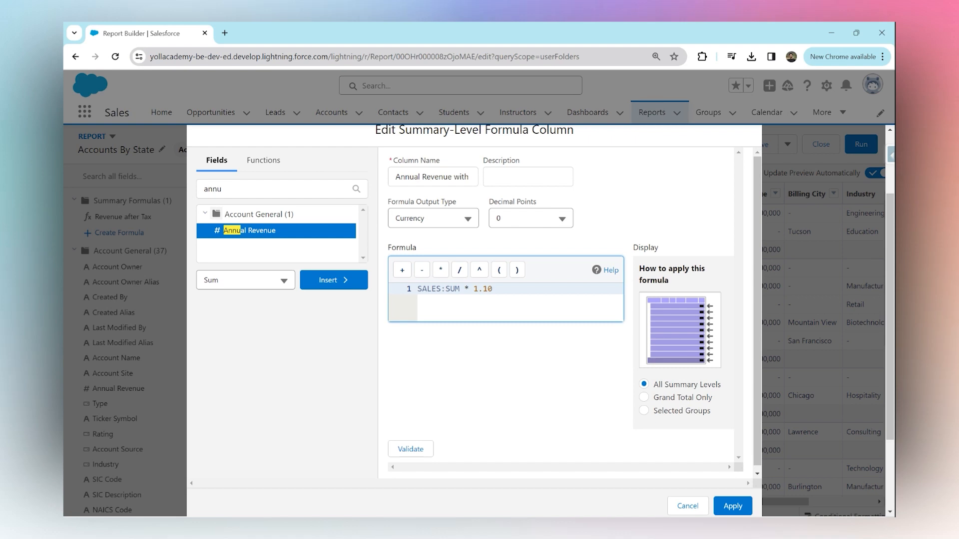
{"action": "left_click", "coordinate": [493, 289]}
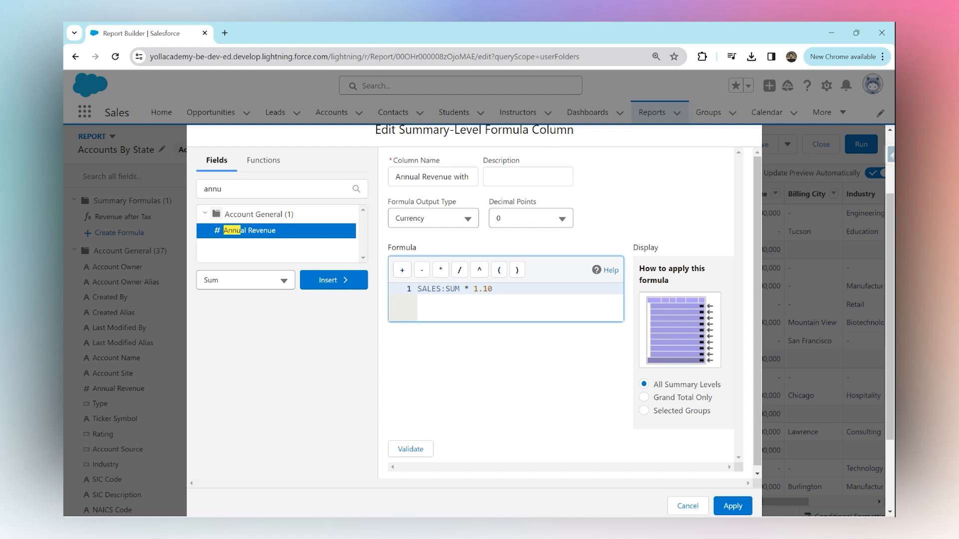
Validate and apply the formula column, then save and run the report.
{"action": "left_click", "coordinate": [411, 449]}
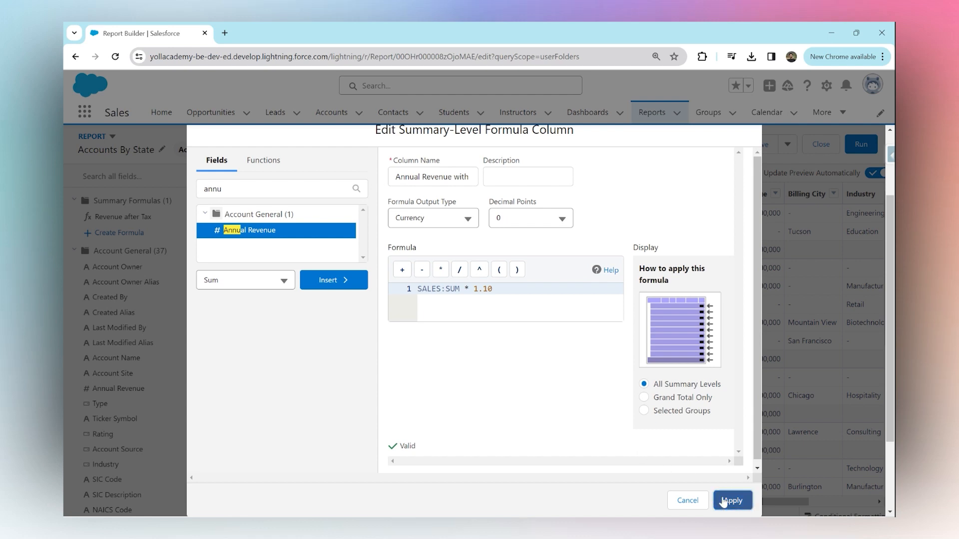
{"action": "left_click", "coordinate": [732, 501]}
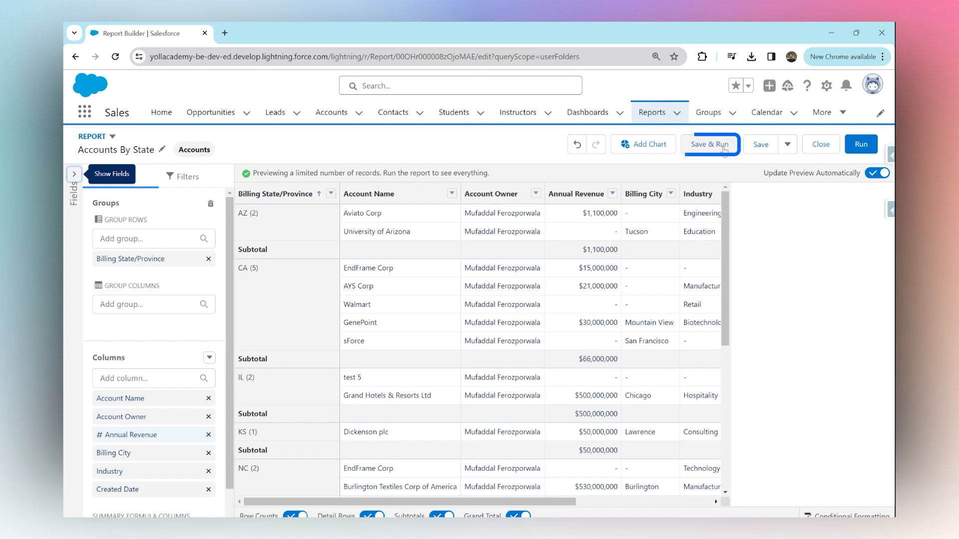
{"action": "left_click", "coordinate": [709, 144]}
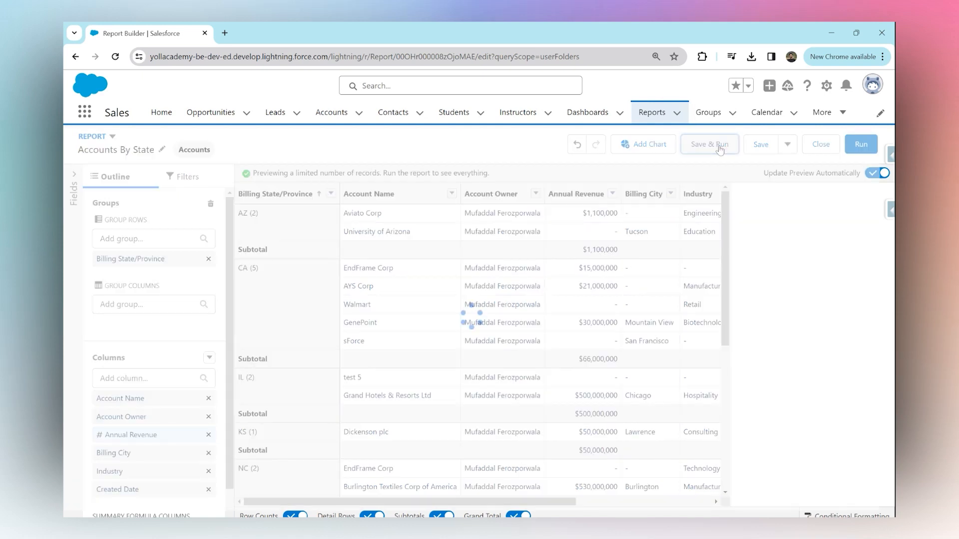
{"action": "left_click", "coordinate": [709, 144]}
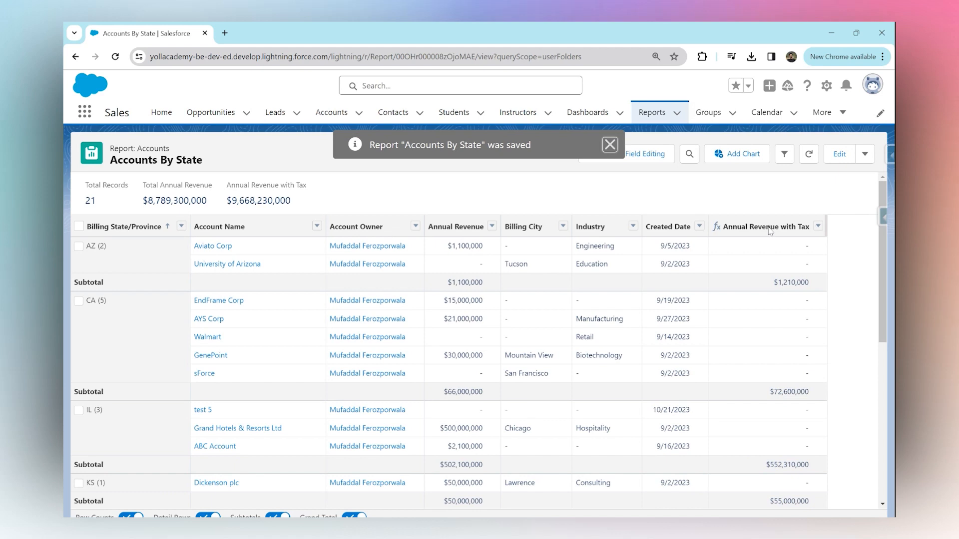
{"action": "left_click", "coordinate": [609, 145]}
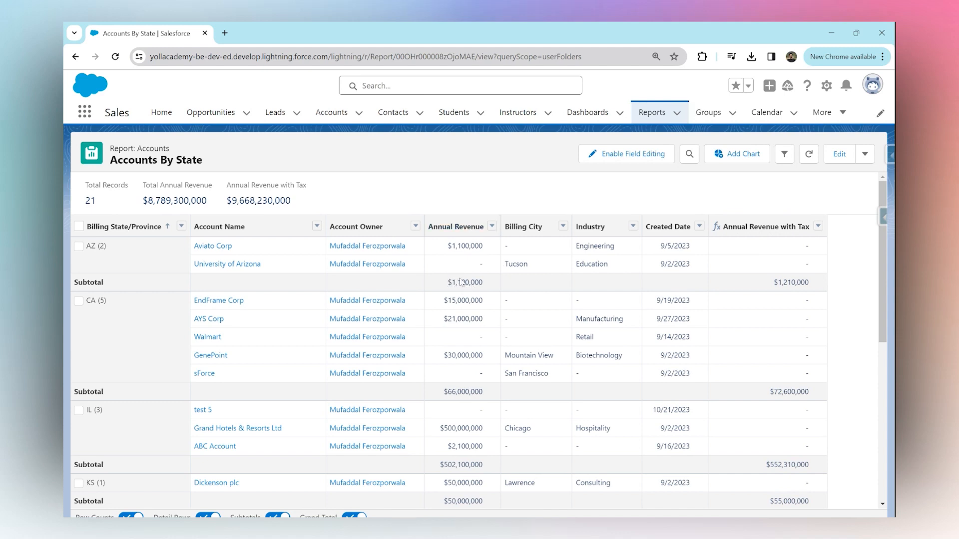
{"action": "mouse_move", "coordinate": [789, 289]}
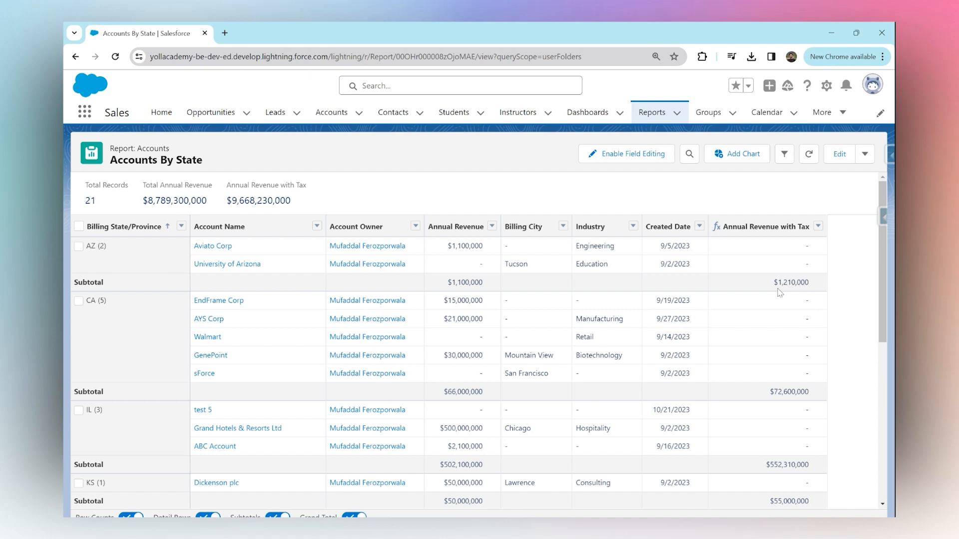
{"action": "mouse_move", "coordinate": [125, 294]}
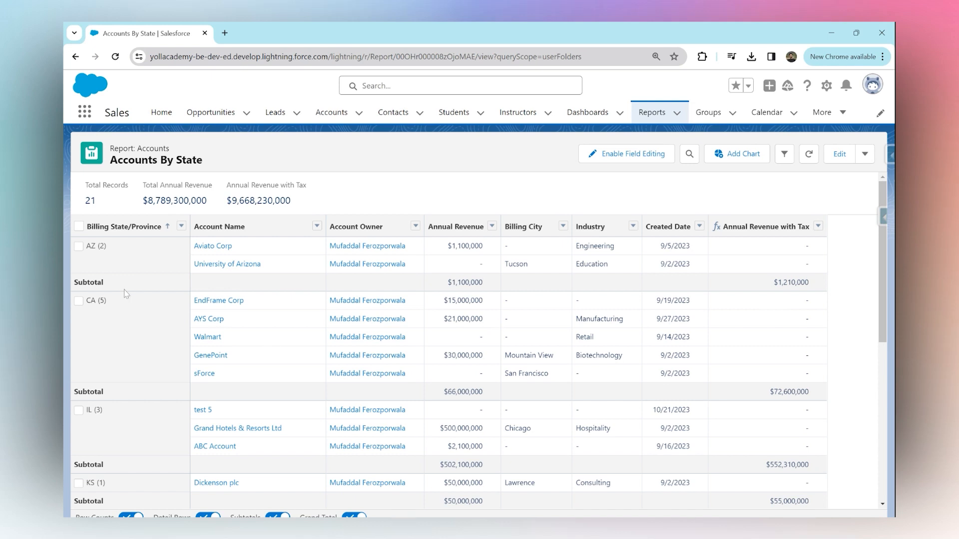
{"action": "mouse_move", "coordinate": [460, 396]}
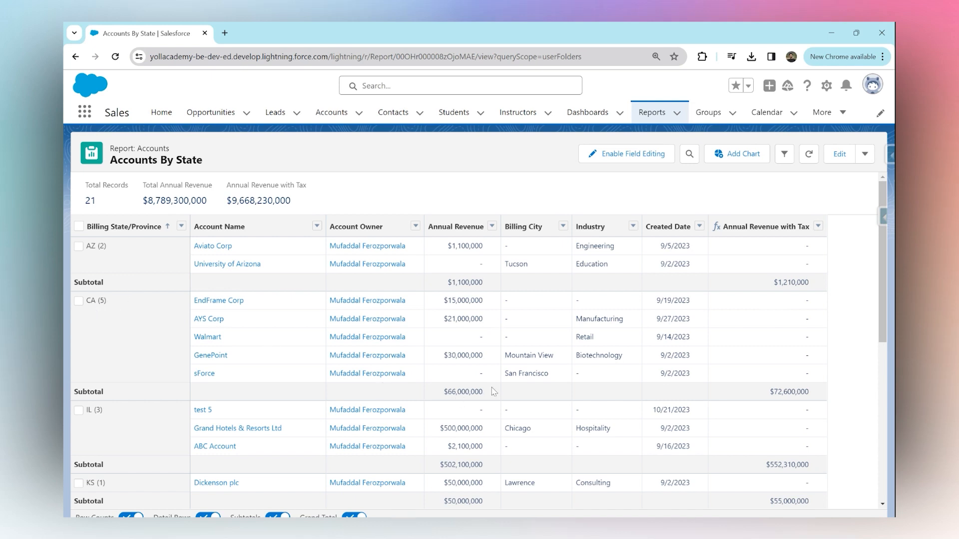
{"action": "mouse_move", "coordinate": [648, 381]}
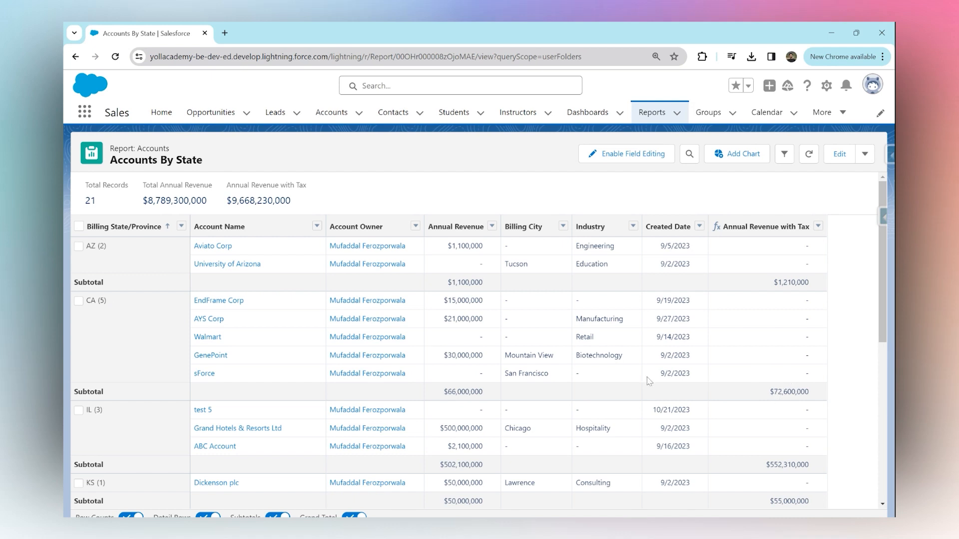
{"action": "scroll", "scroll_direction": "down", "scroll_amount": 3}
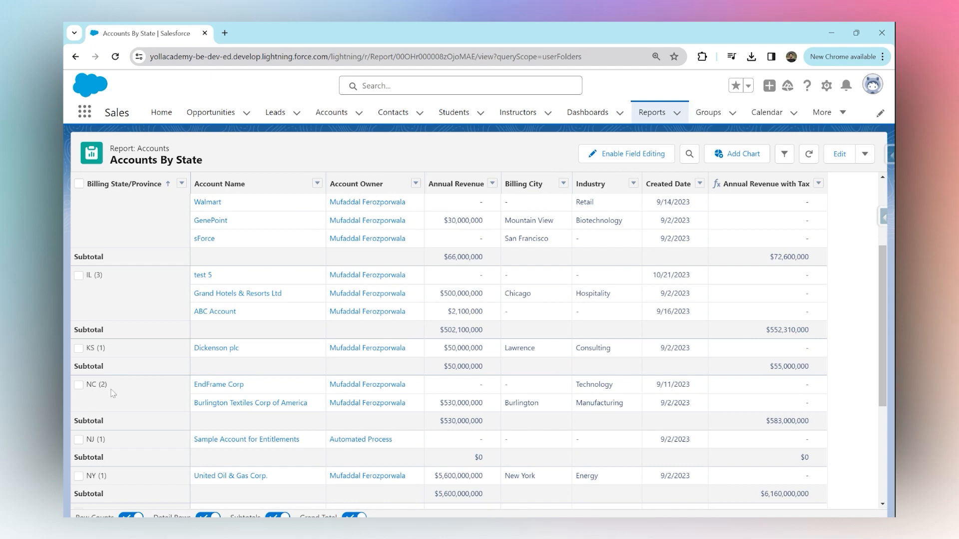
{"action": "mouse_move", "coordinate": [445, 371]}
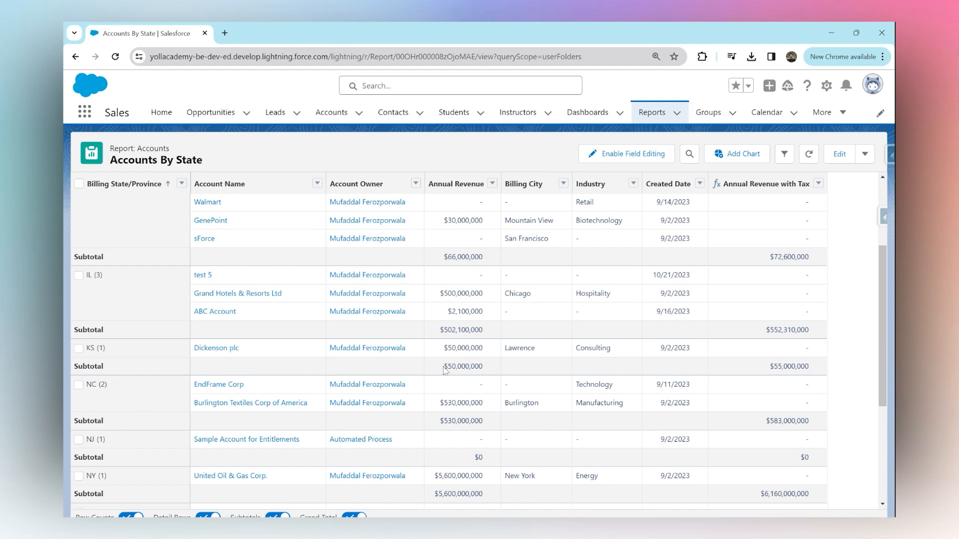
{"action": "mouse_move", "coordinate": [455, 373]}
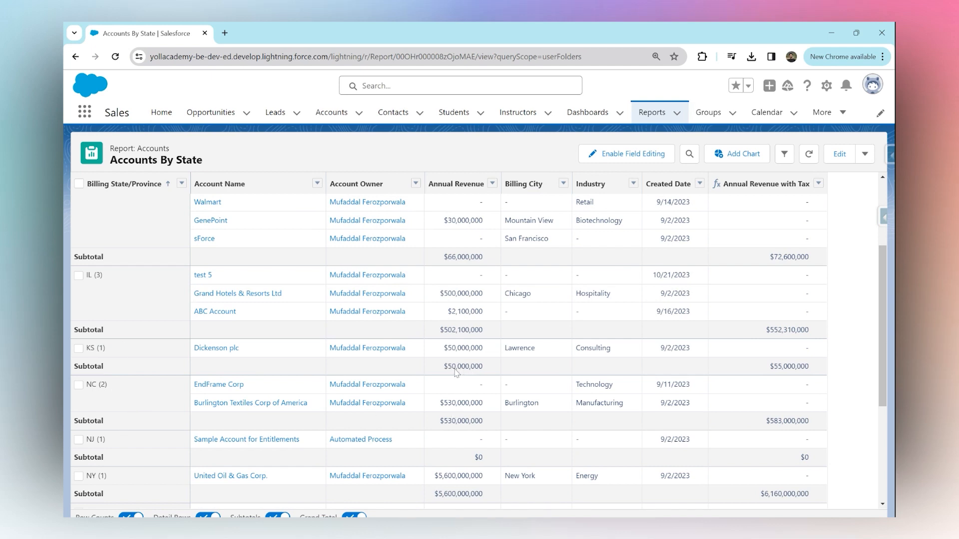
{"action": "mouse_move", "coordinate": [764, 366]}
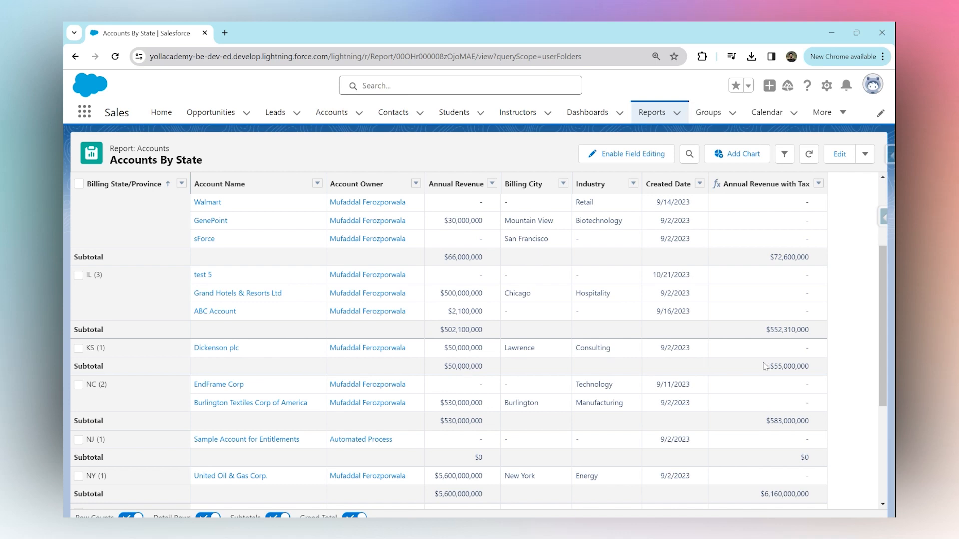
{"action": "mouse_move", "coordinate": [785, 361]}
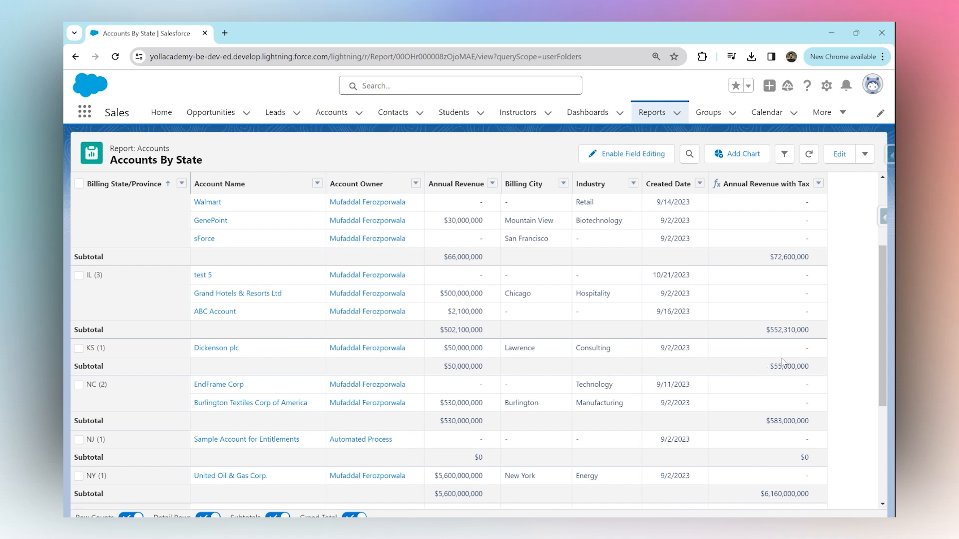
{"action": "mouse_move", "coordinate": [836, 336]}
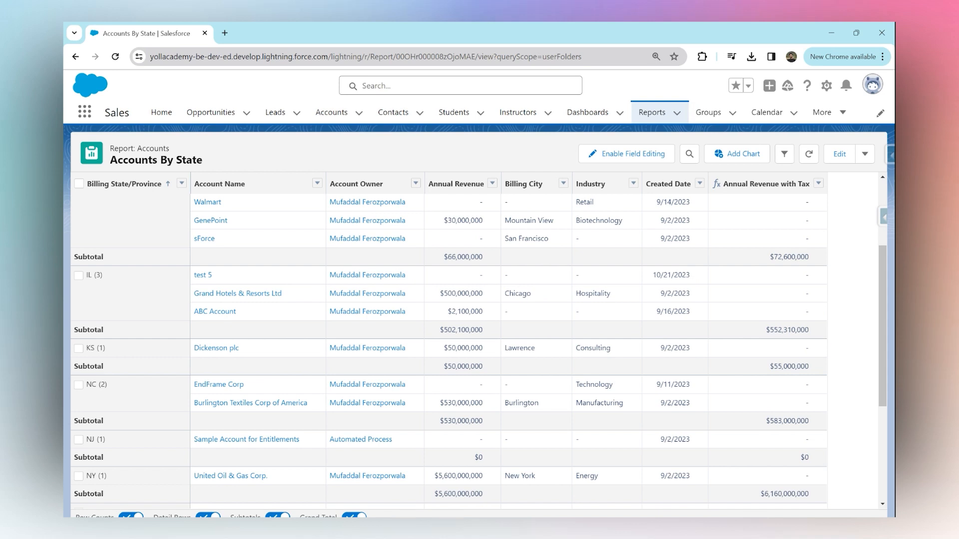
{"action": "scroll", "scroll_direction": "up", "scroll_amount": 3}
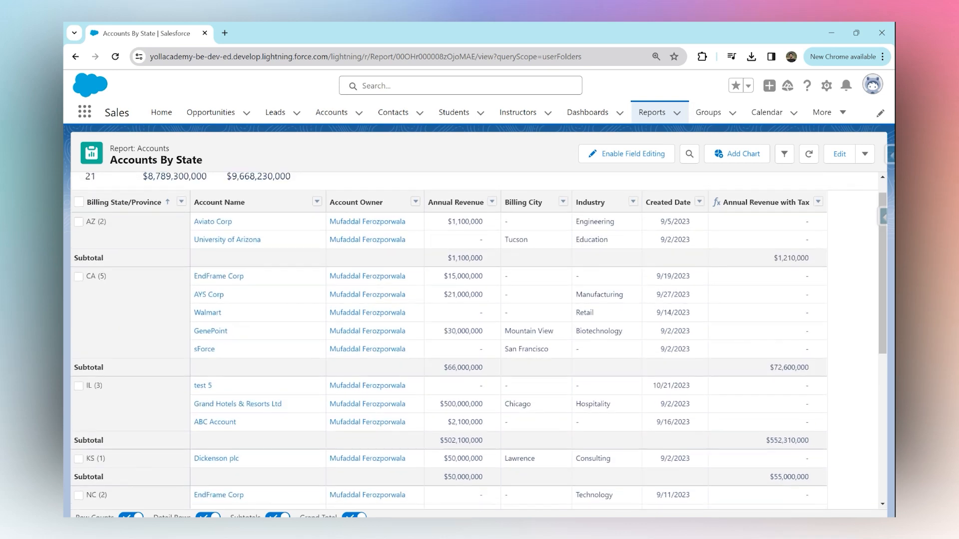
{"action": "scroll", "scroll_direction": "up", "scroll_amount": 3}
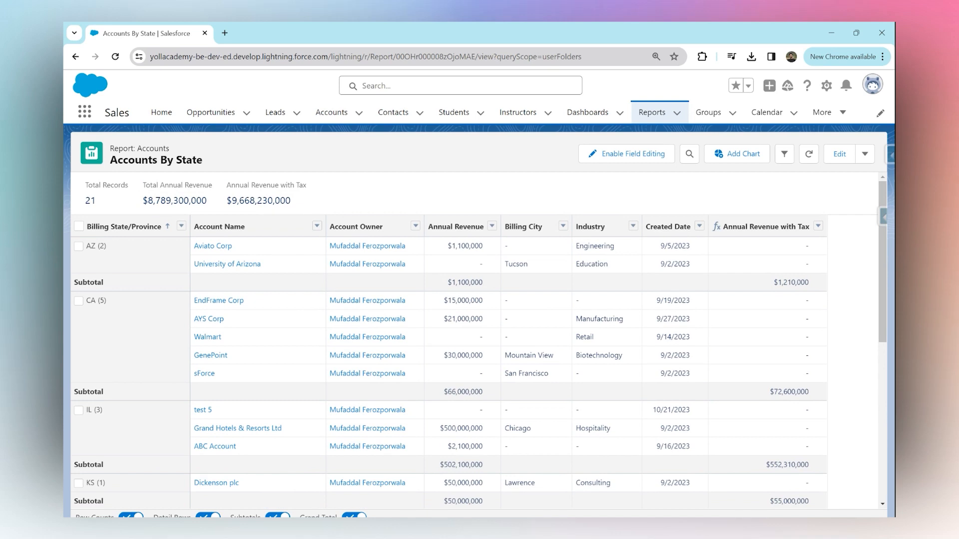
{"action": "mouse_move", "coordinate": [112, 262]}
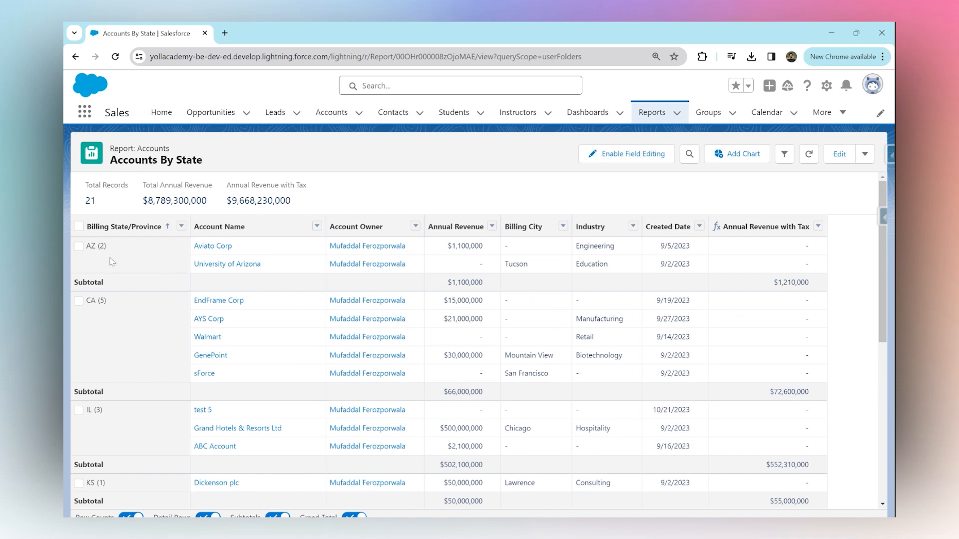
{"action": "mouse_move", "coordinate": [128, 241]}
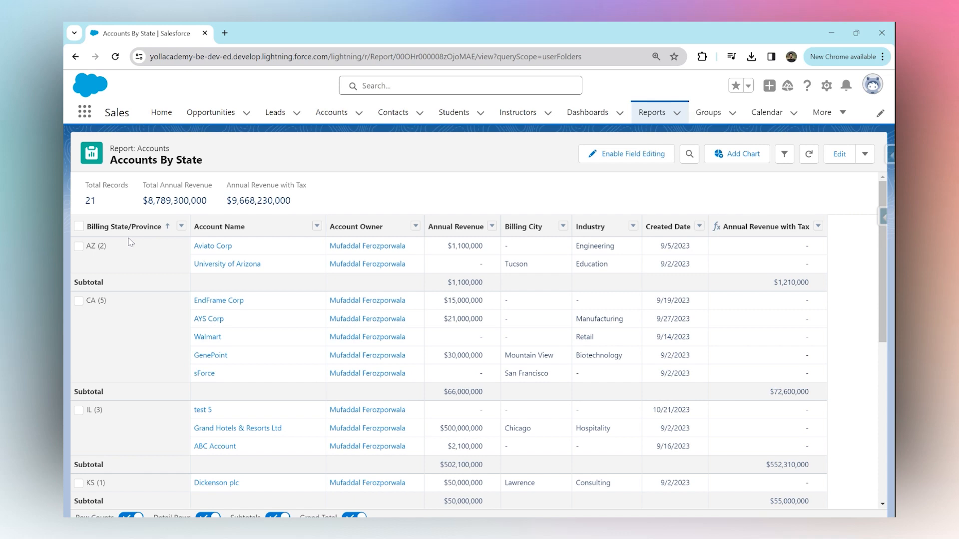
{"action": "mouse_move", "coordinate": [122, 226]}
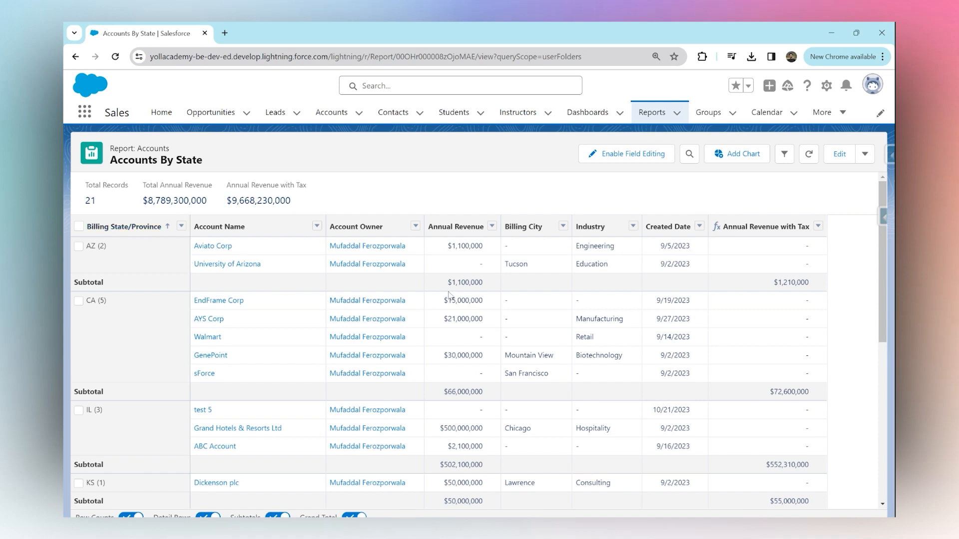
{"action": "mouse_move", "coordinate": [614, 291]}
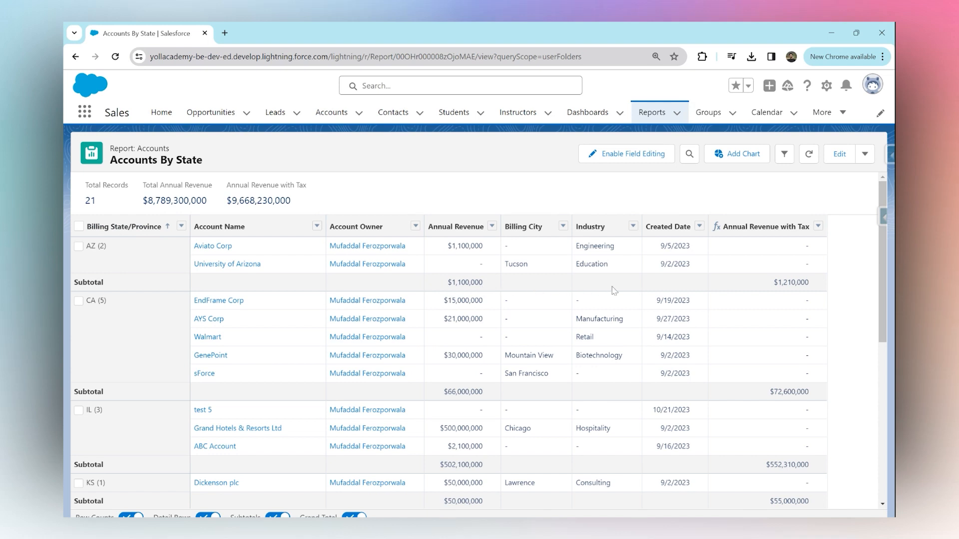
{"action": "mouse_move", "coordinate": [427, 267]}
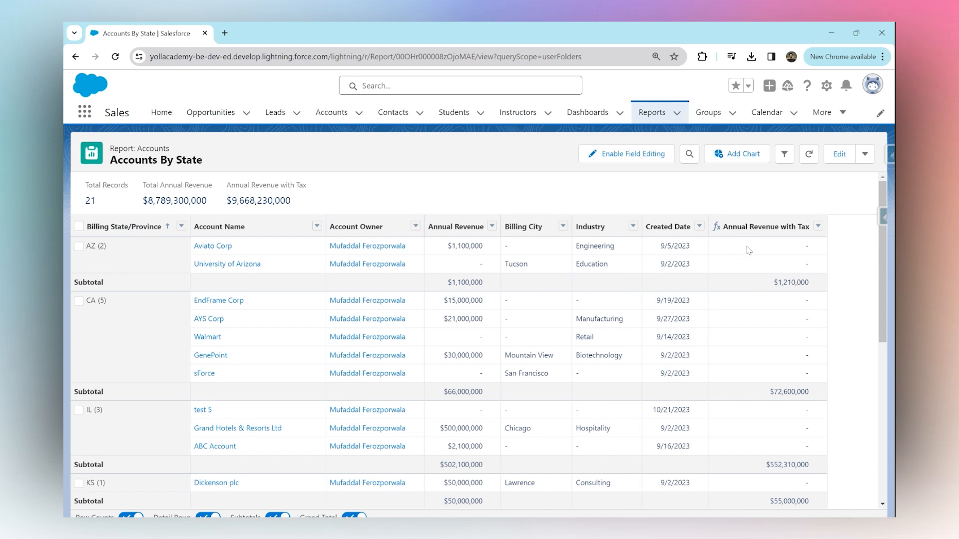
{"action": "mouse_move", "coordinate": [455, 289]}
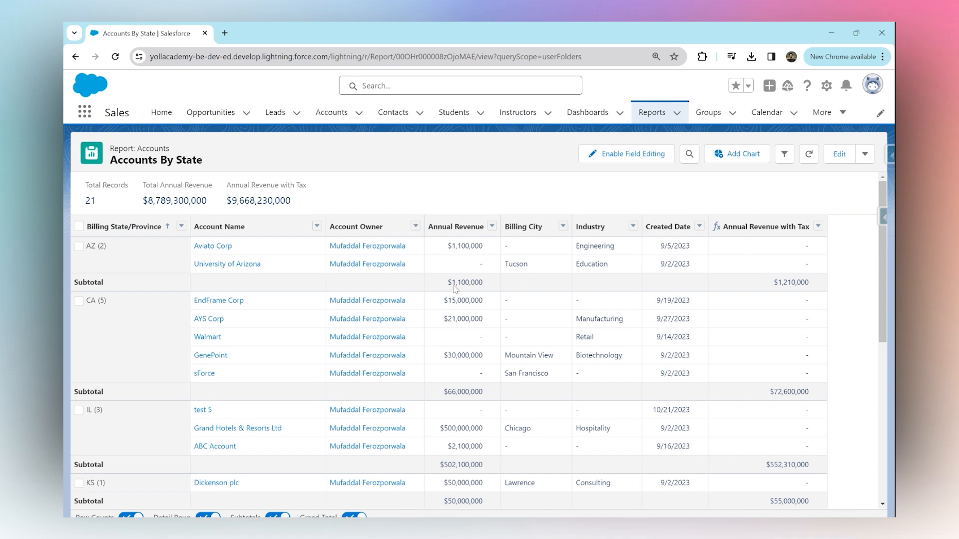
{"action": "mouse_move", "coordinate": [288, 254]}
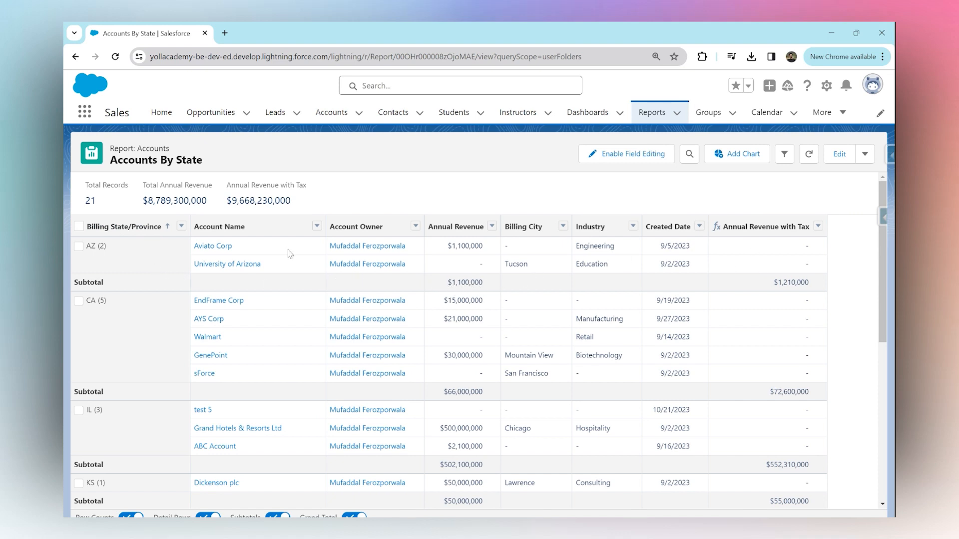
{"action": "mouse_move", "coordinate": [591, 203]}
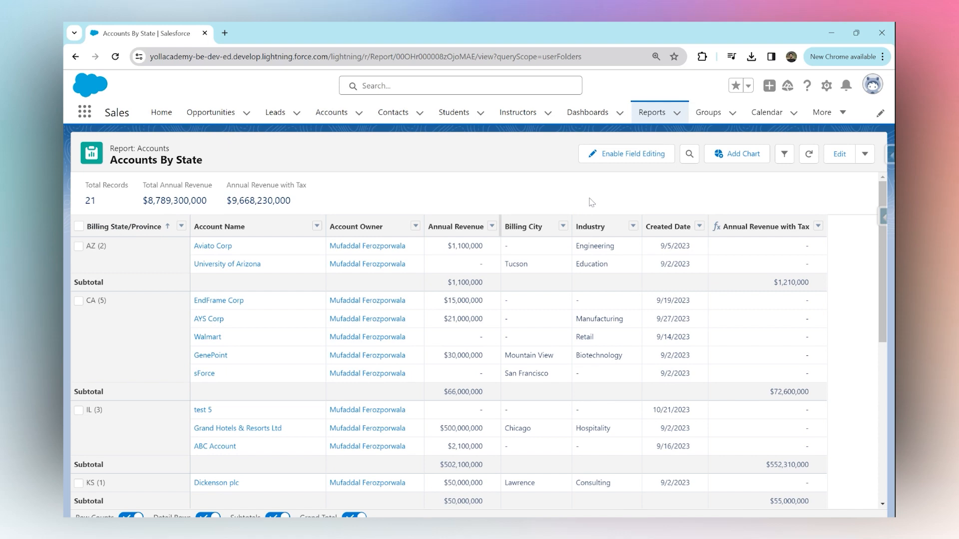
{"action": "mouse_move", "coordinate": [622, 476]}
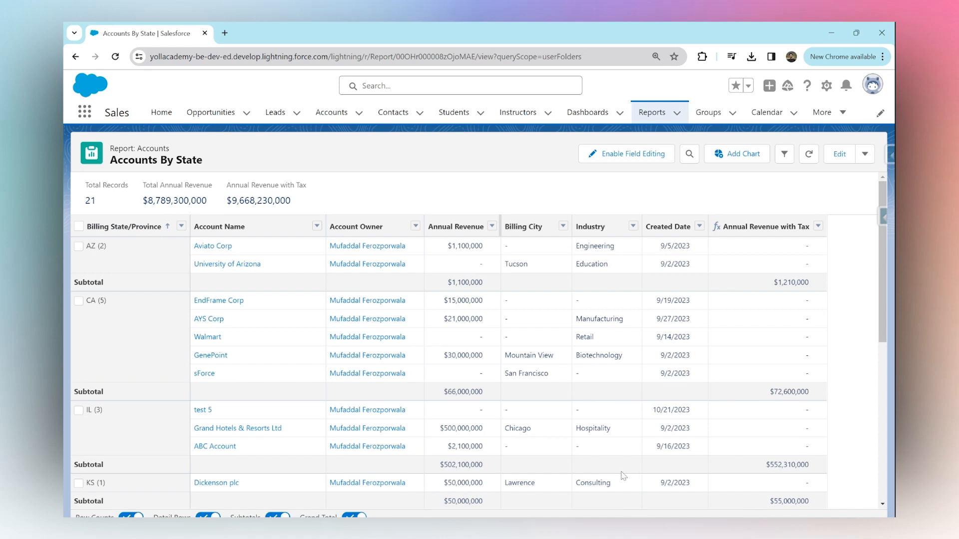